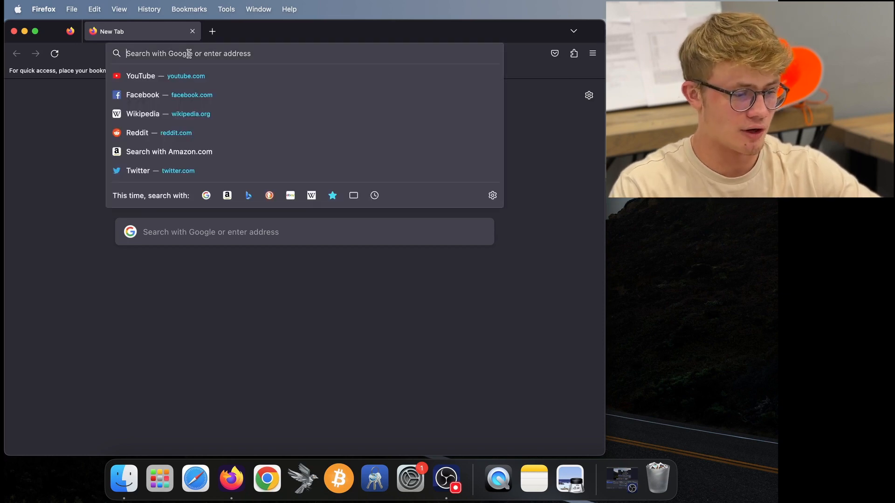
Step: Search for GPG Suite, visit gpgtools.org and the Gpg4win site, then close Firefox
text(gpg+suite)
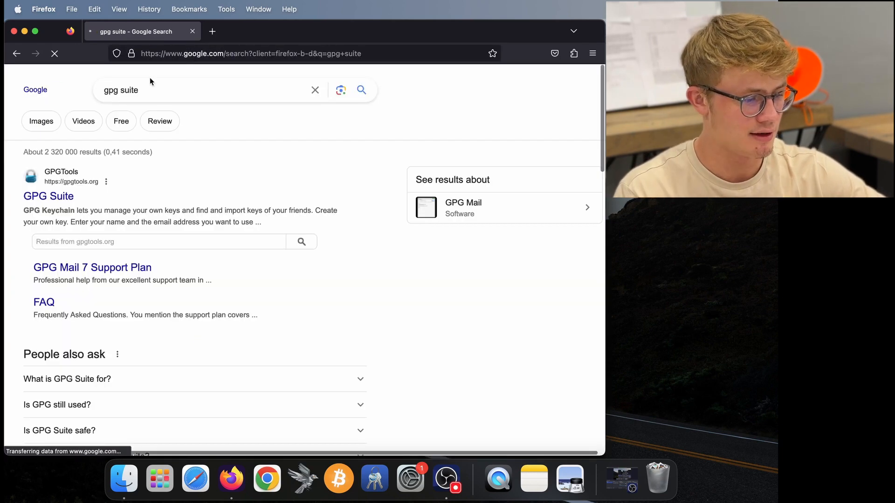
click(48, 196)
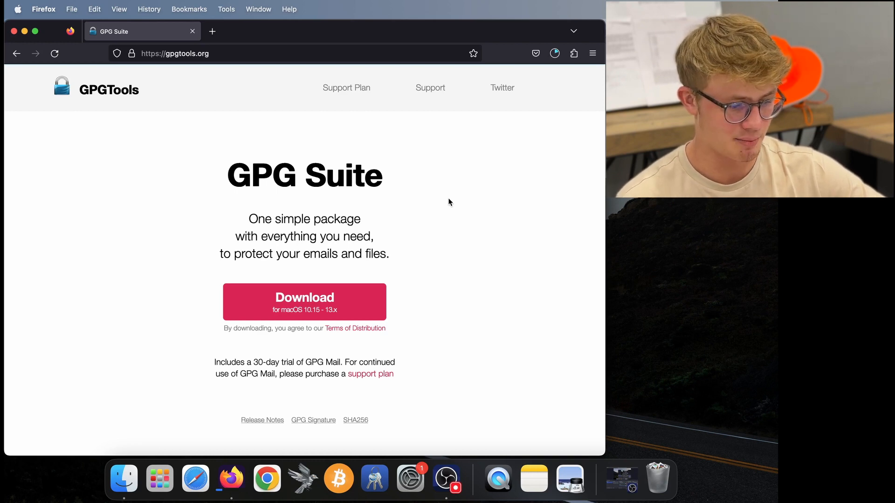
click(213, 31)
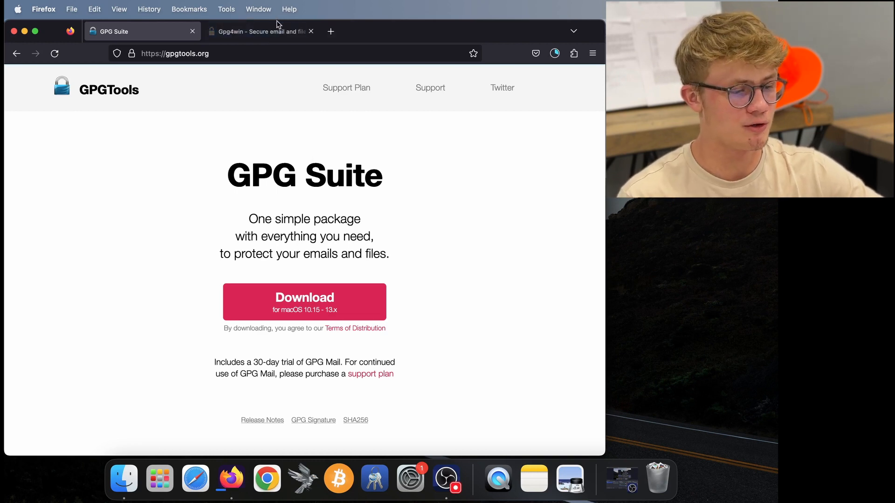
click(260, 31)
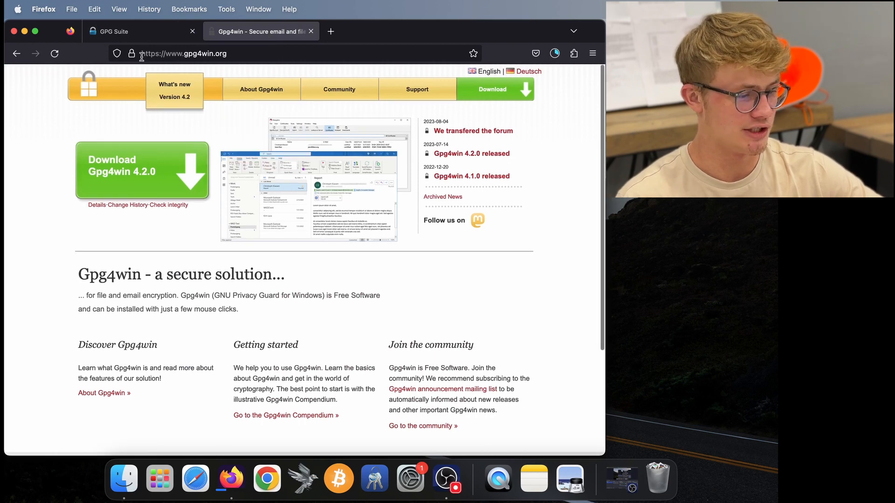
click(184, 53)
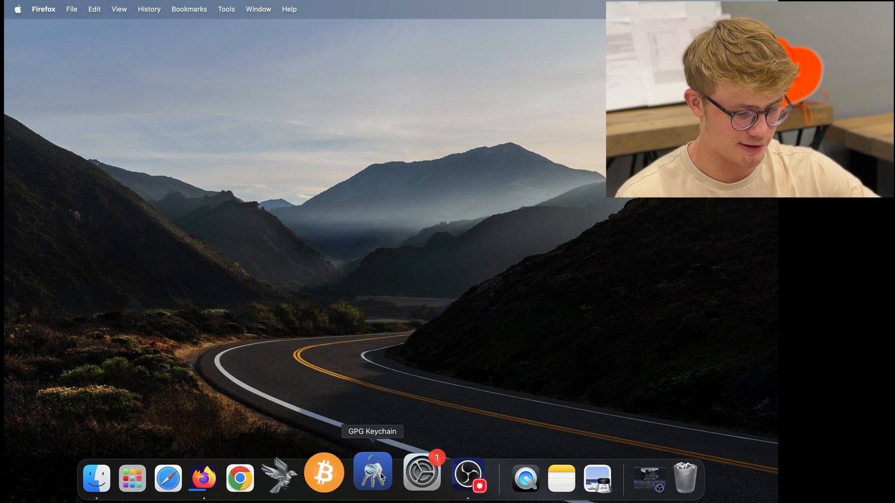
Step: Launch GPG Keychain from the Dock, then open a fresh Firefox window
click(372, 473)
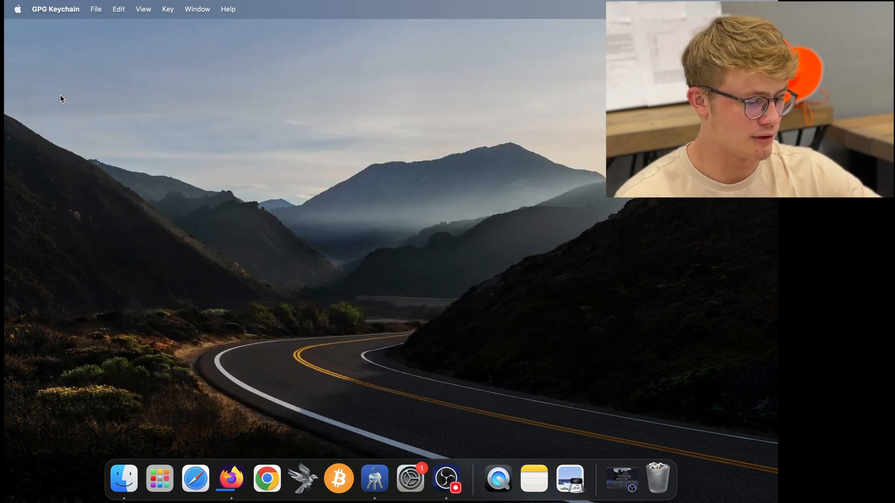
click(230, 478)
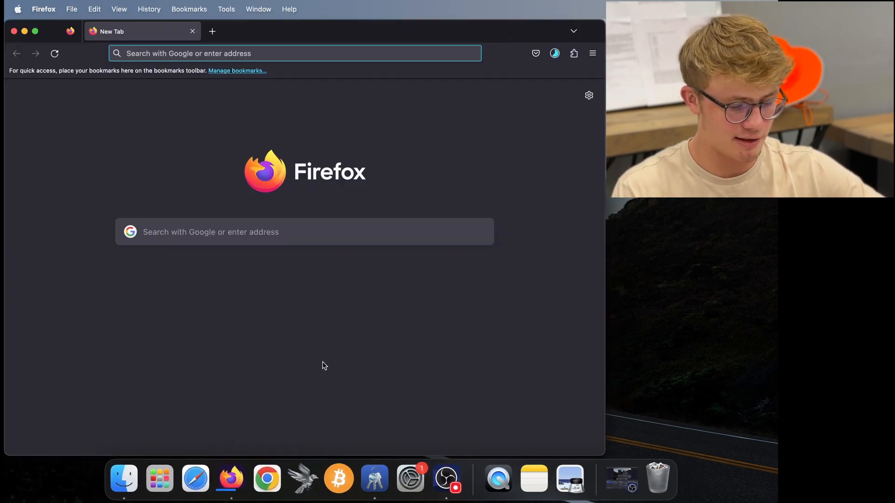
Step: Search for 'sparrow wallet' and go to the sparrowwallet.com result
text(sparrow wallet)
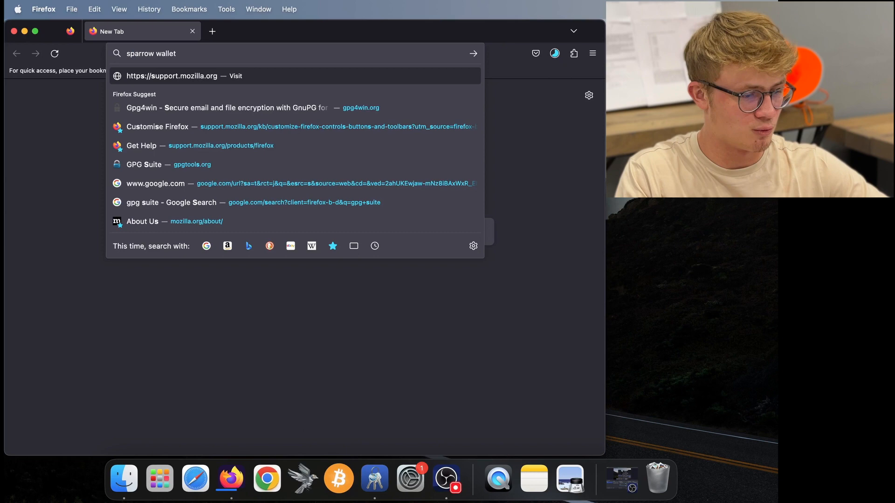
key(Return)
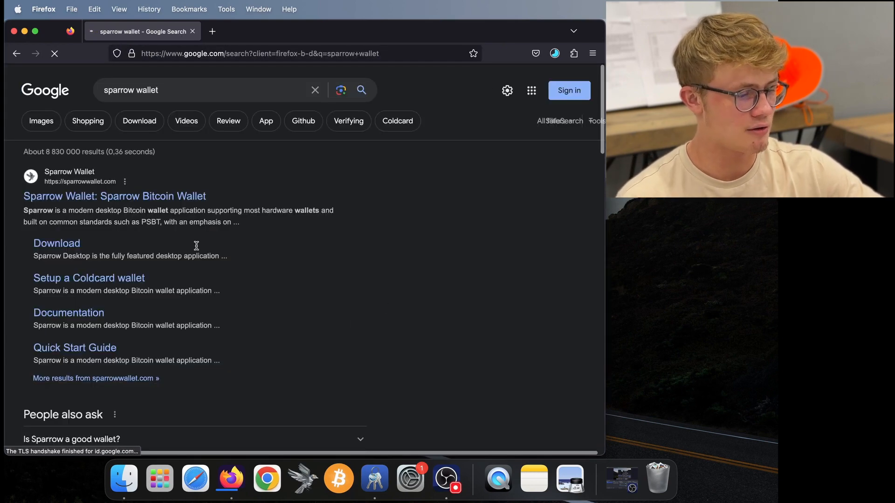
click(114, 196)
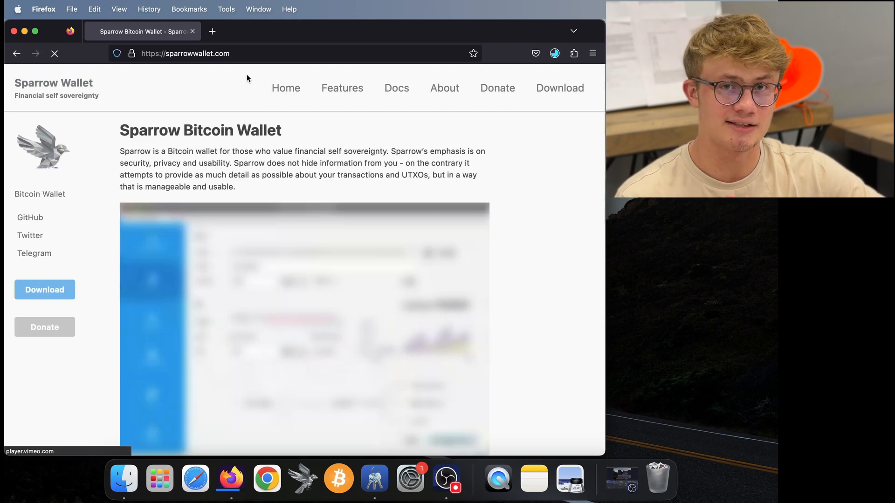
click(184, 53)
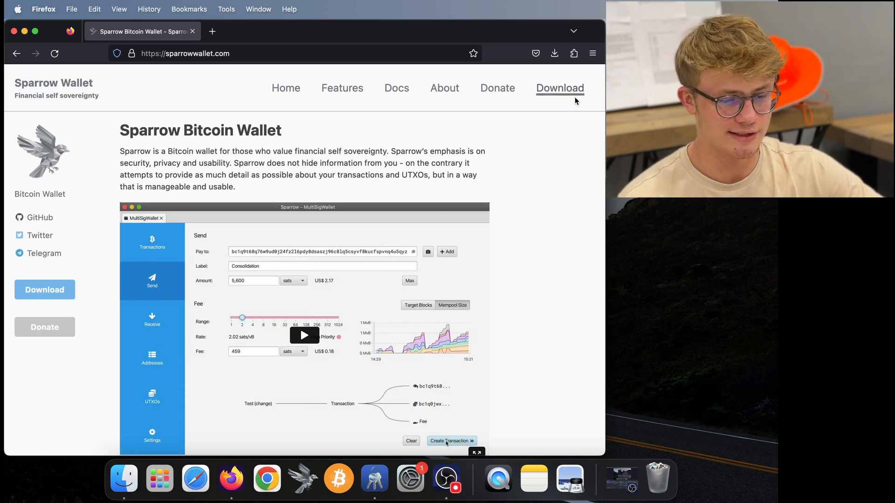
Step: Download the Sparrow macOS Apple M1/M2 aarch64 .dmg installer from the Download page
click(559, 88)
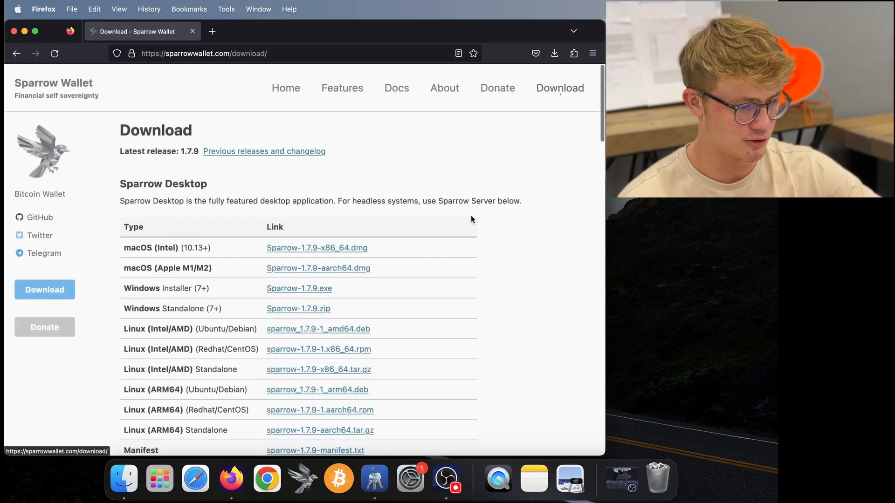
scroll(down, 3)
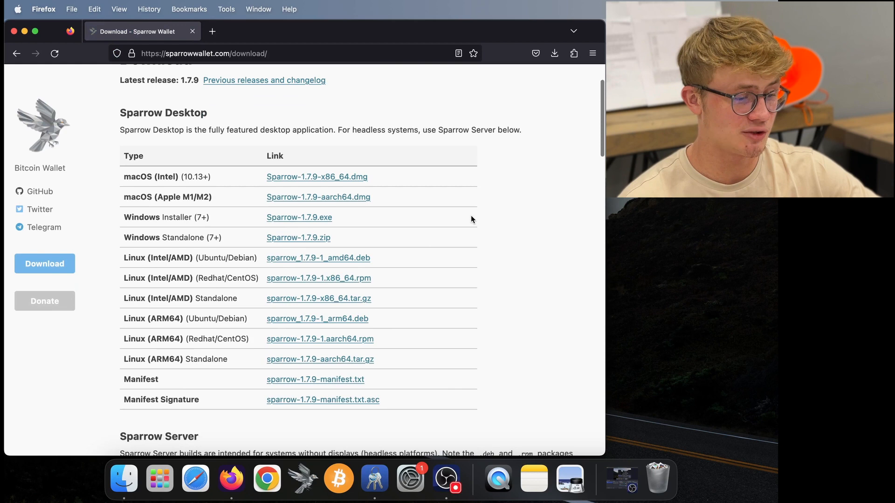
scroll(down, 3)
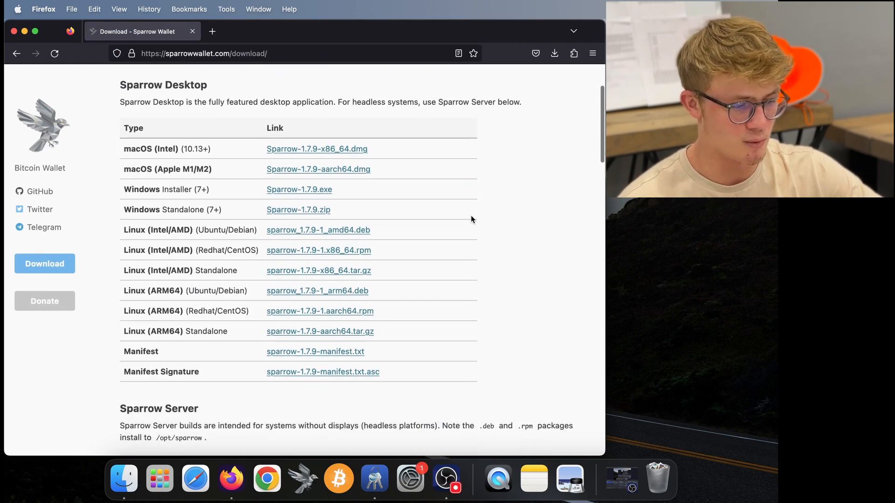
scroll(down, 3)
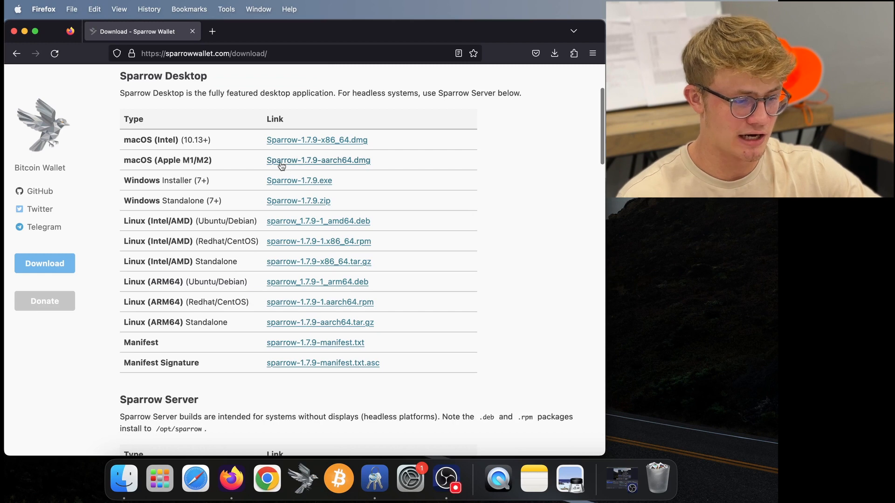
click(319, 160)
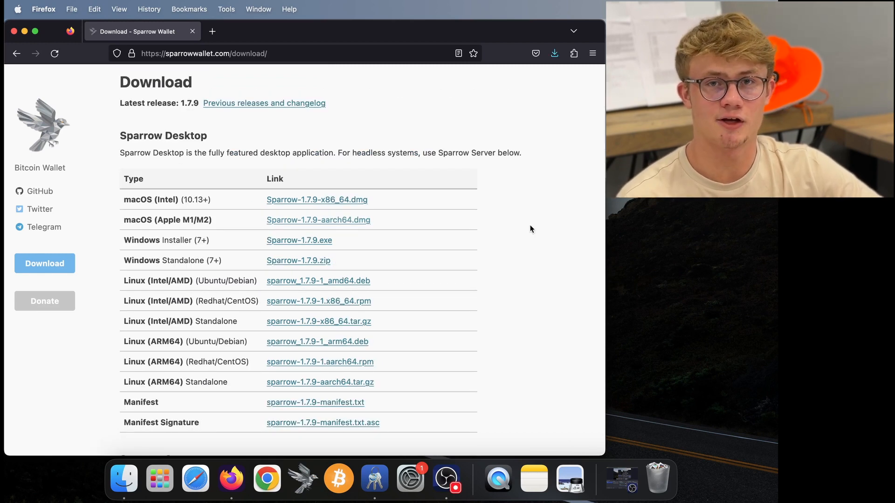
Step: Download the release's manifest.txt.asc signature file
scroll(down, 3)
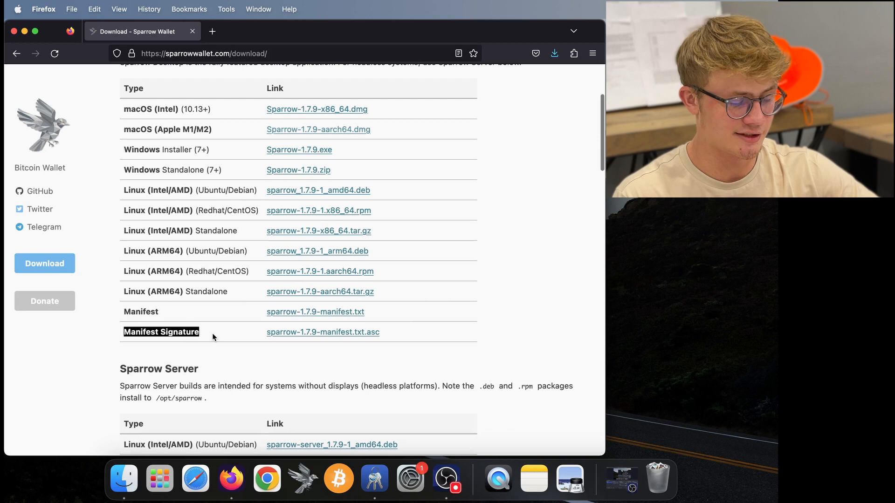
click(315, 312)
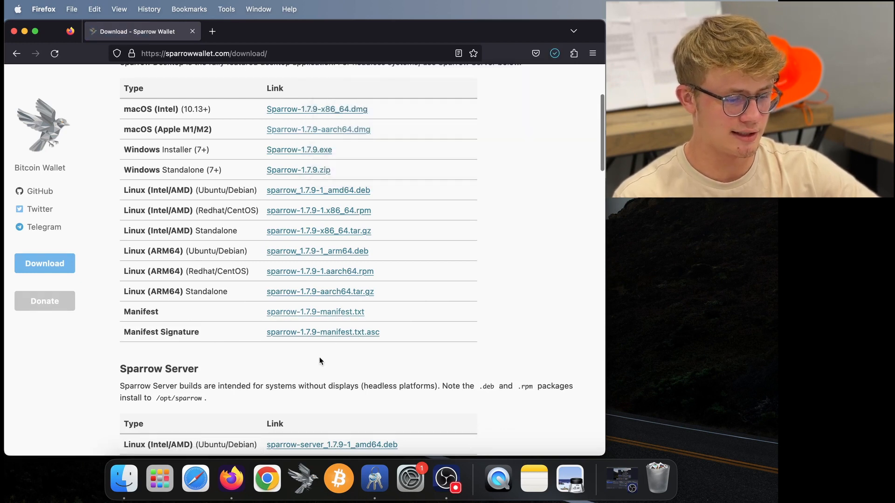
click(322, 331)
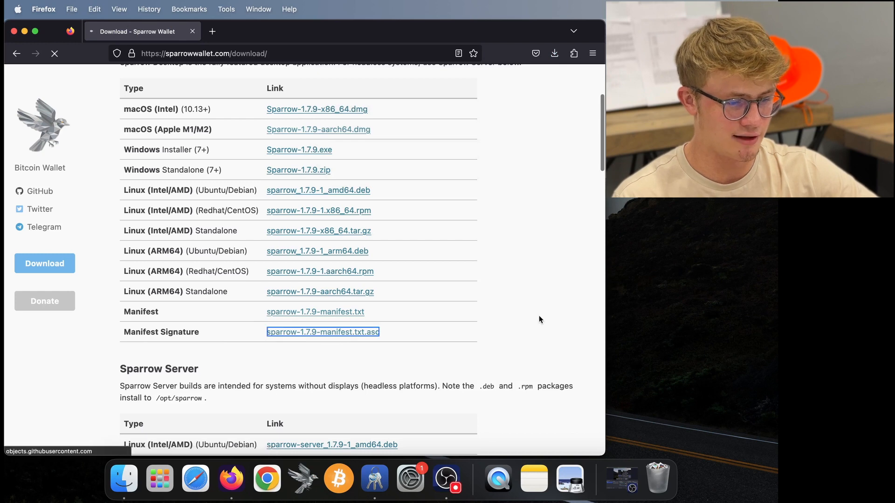
click(553, 53)
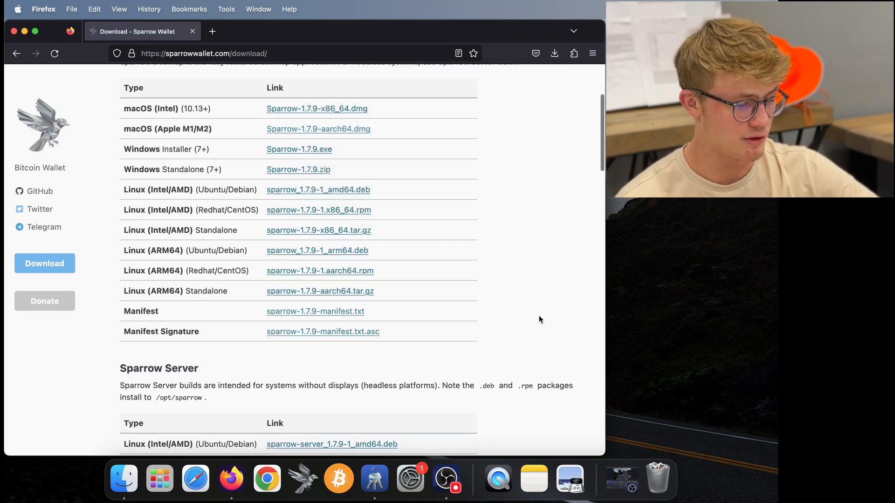
Step: Open the macOS GPG Suite and Windows Gpg4win links in tabs, then return to the Sparrow tab
scroll(down, 3)
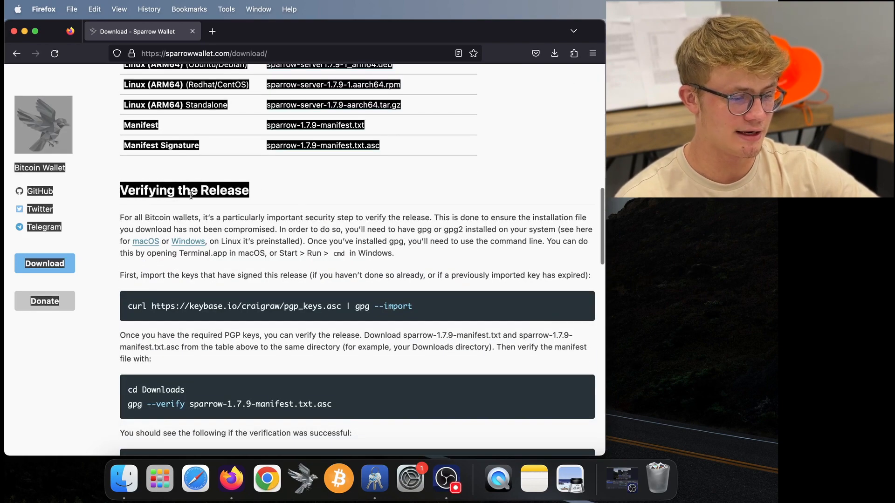
scroll(down, 3)
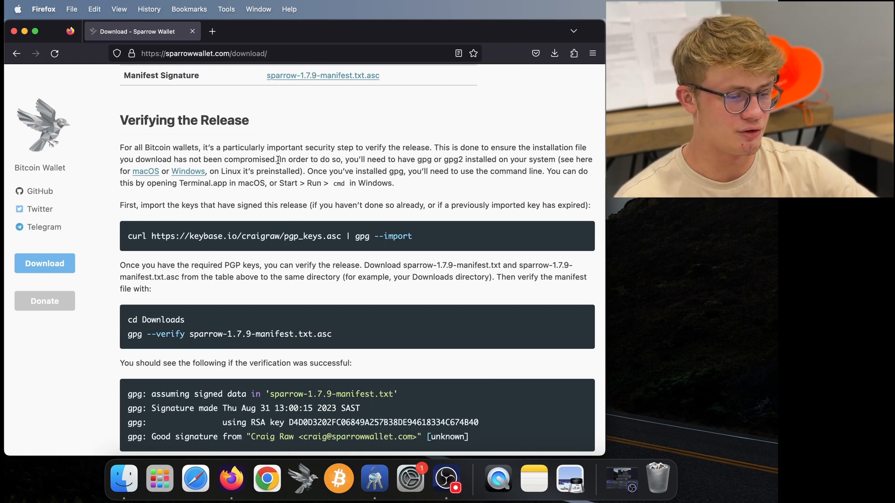
drag(279, 159, 305, 171)
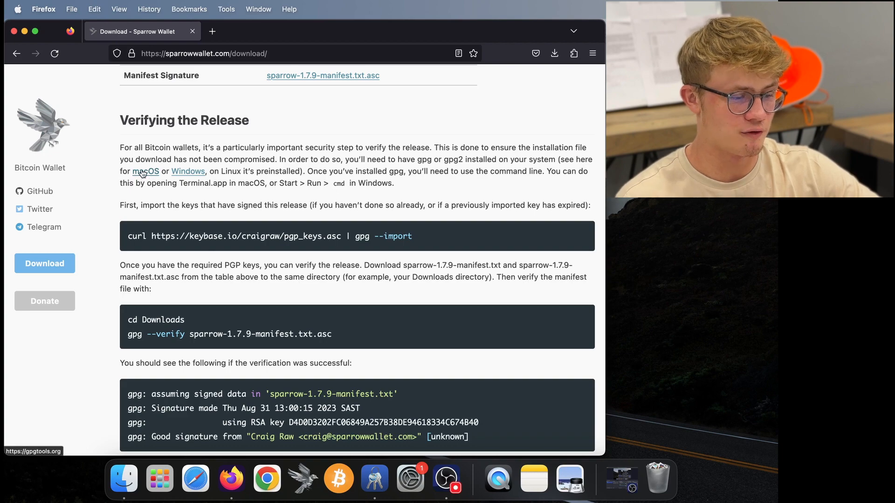
click(146, 171)
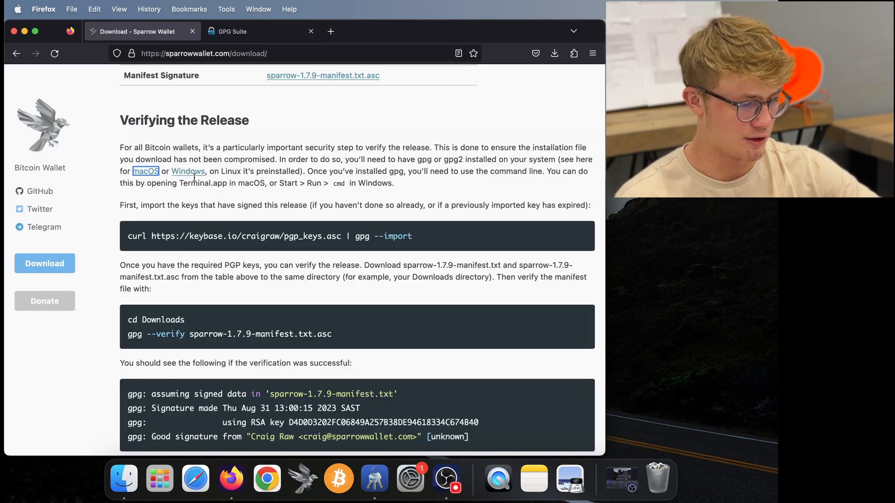
click(260, 32)
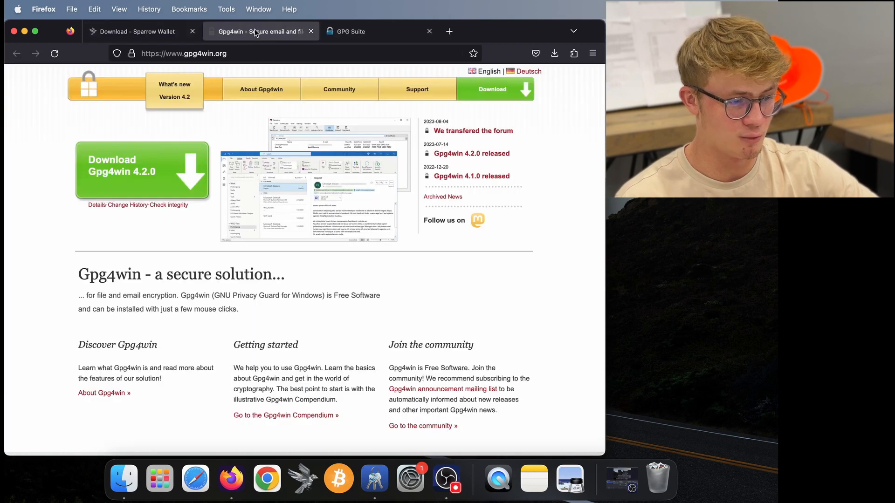
click(140, 31)
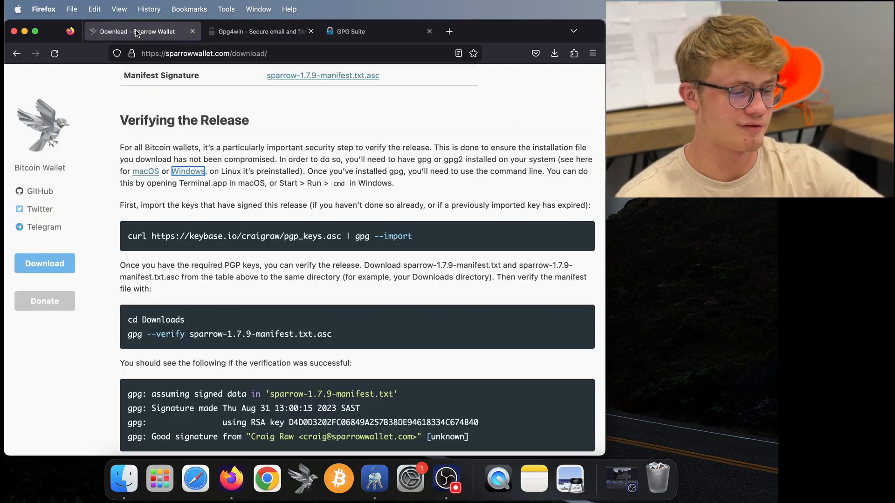
scroll(down, 3)
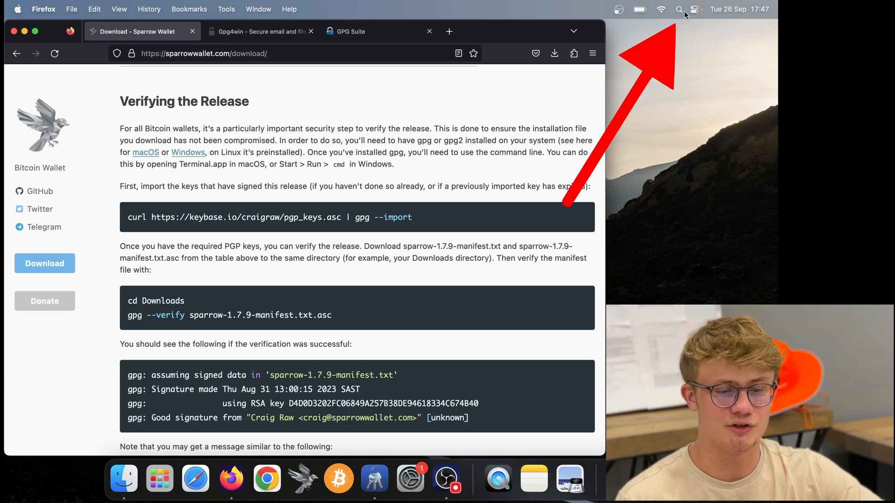
Step: Launch Terminal through Spotlight search
click(679, 10)
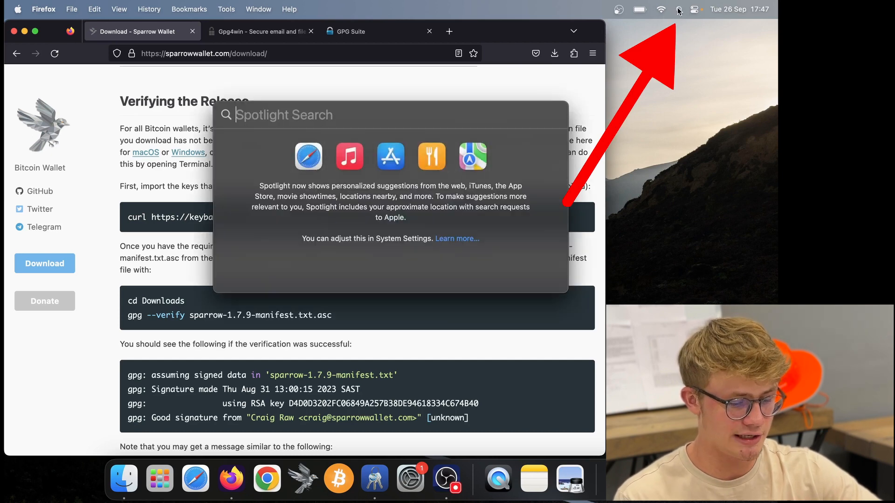
text(terminal)
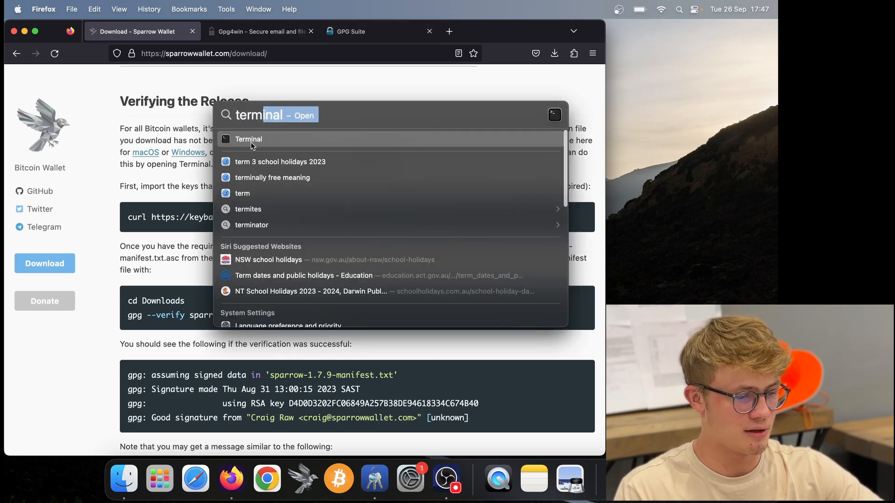
click(248, 139)
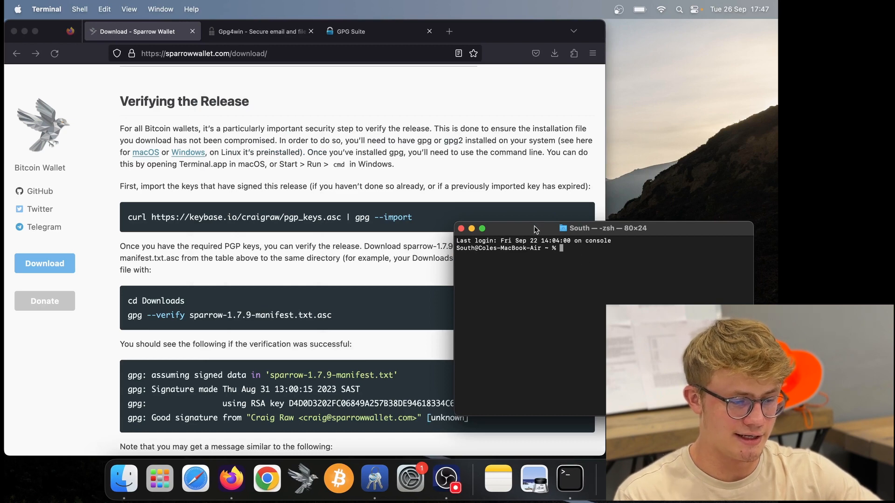
drag(535, 228, 417, 280)
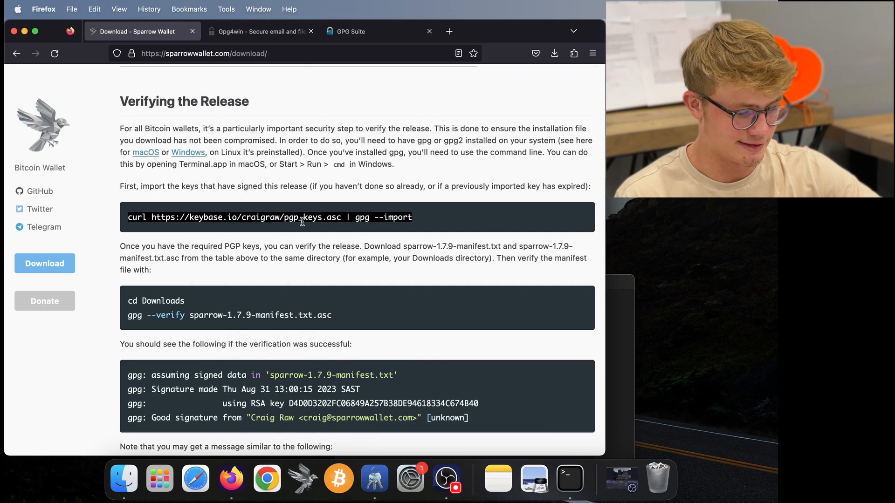
click(569, 479)
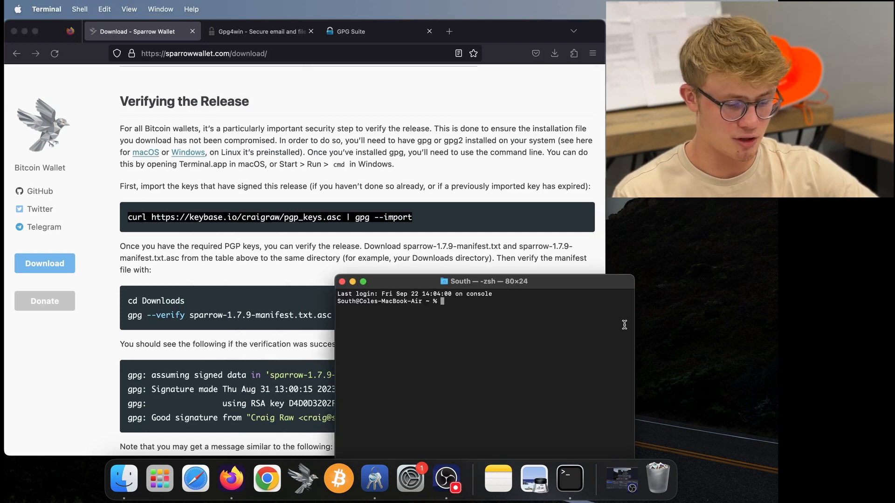
text(curl https://keybase.io/craigraw/pgp_keys.asc | gpg --import)
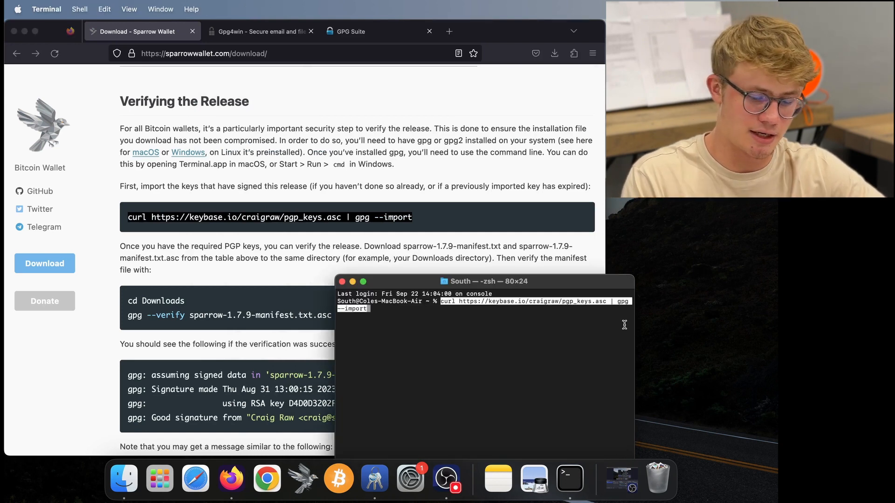
key(Return)
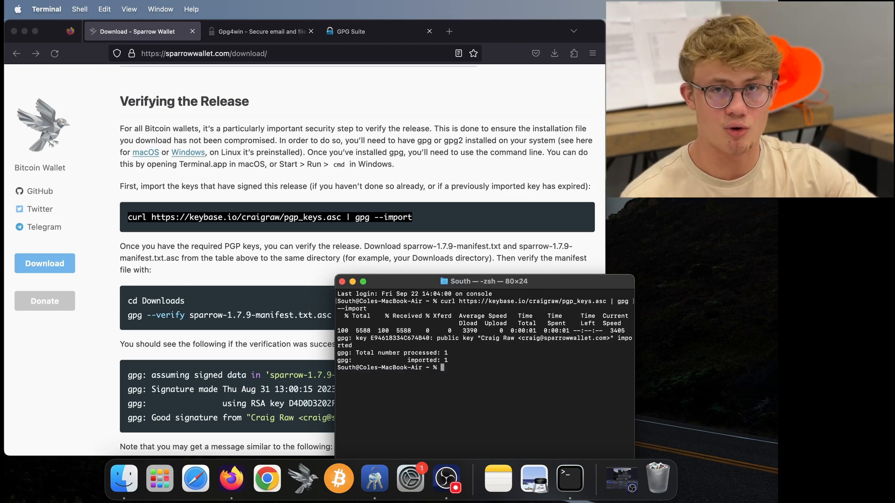
mouse_move(592, 338)
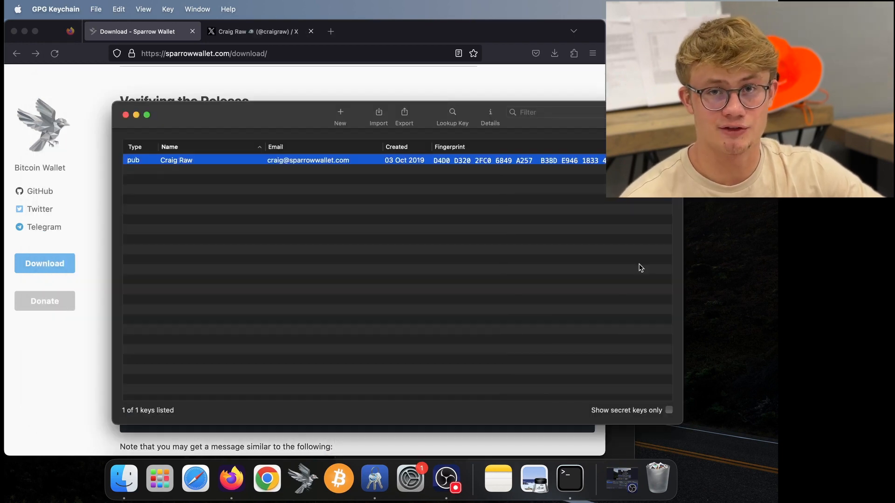
mouse_move(504, 257)
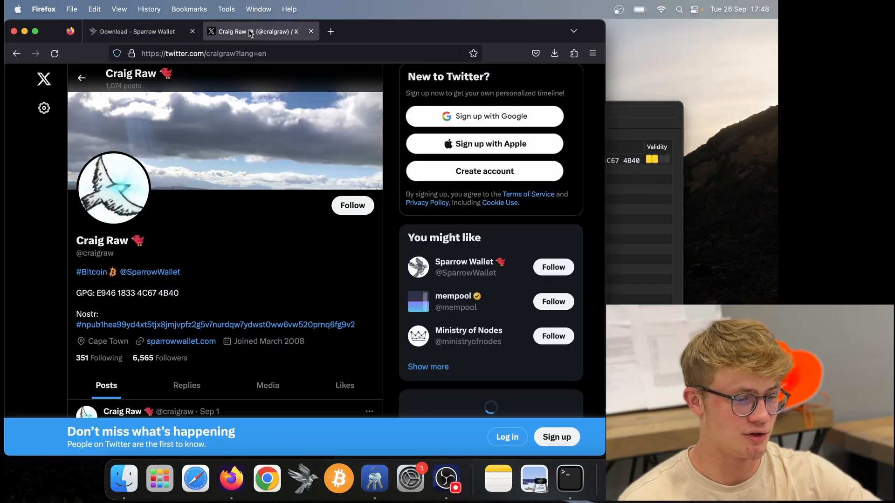
Step: Compare the fingerprint on Craig Raw's Twitter profile with his key in GPG Keychain
scroll(down, 3)
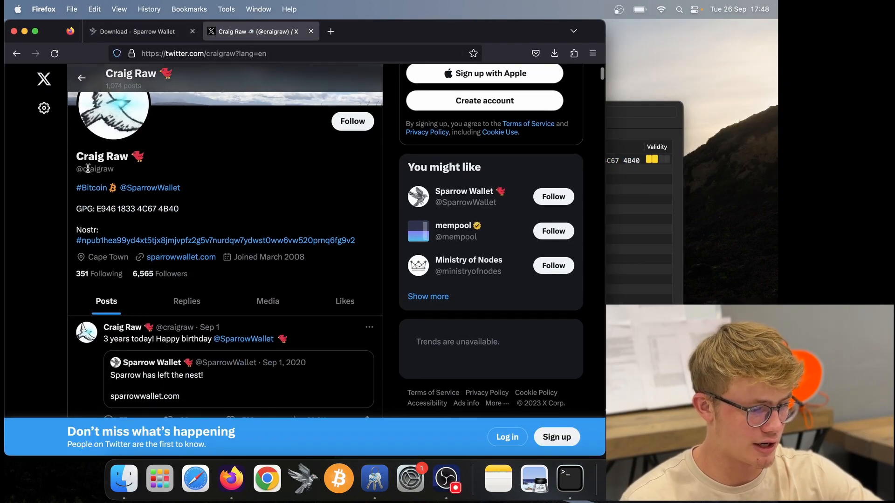
double_click(95, 169)
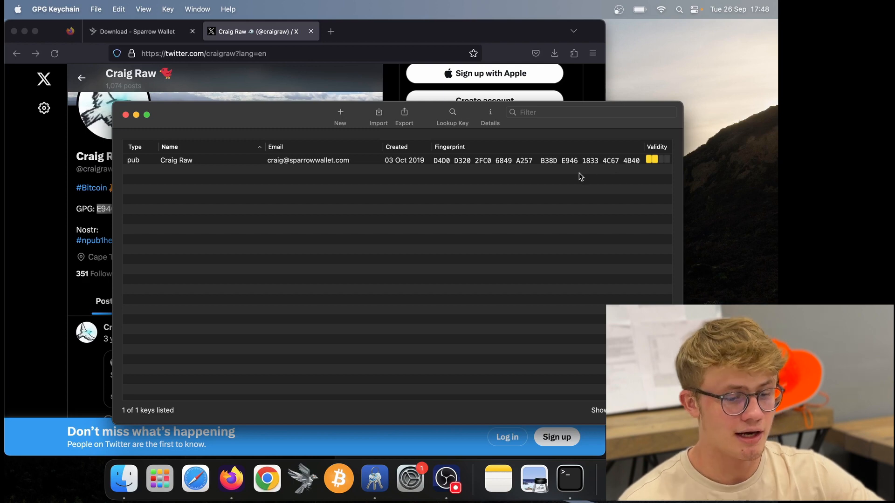
mouse_move(83, 243)
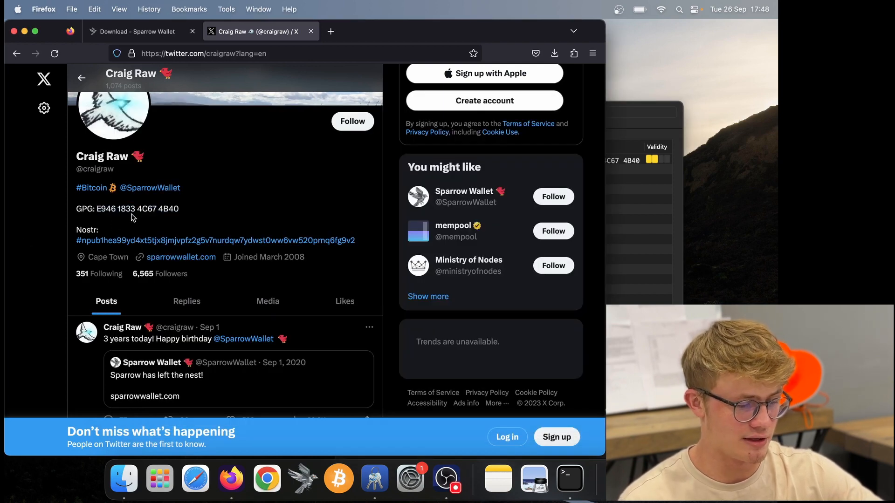
scroll(down, 3)
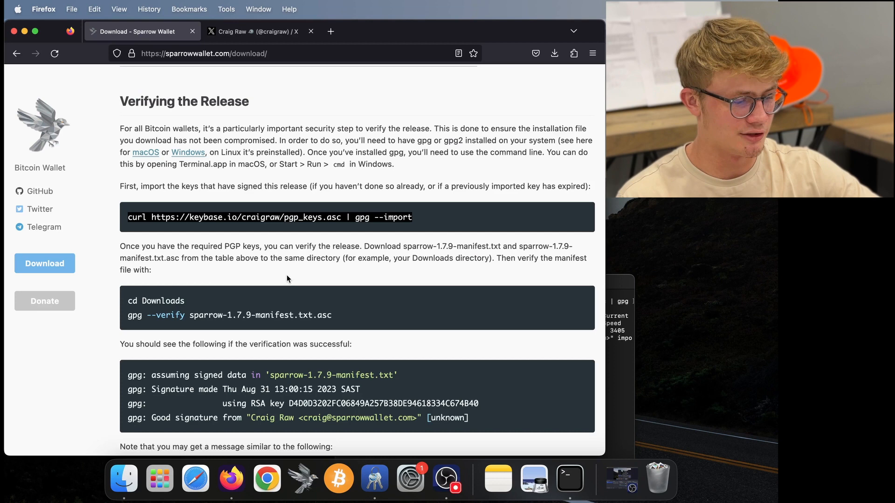
Step: In Downloads, gpg-verify sparrow-1.7.9-manifest.txt.asc and mark the 'using RSA key' line
scroll(down, 3)
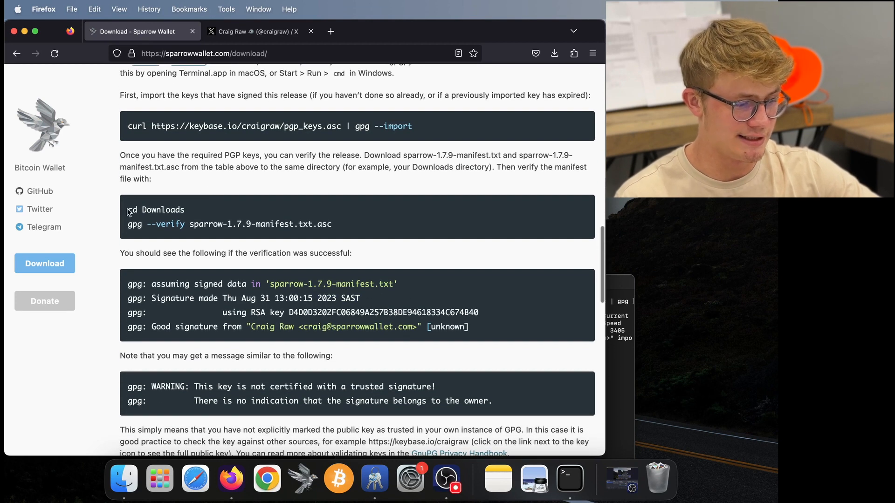
double_click(156, 209)
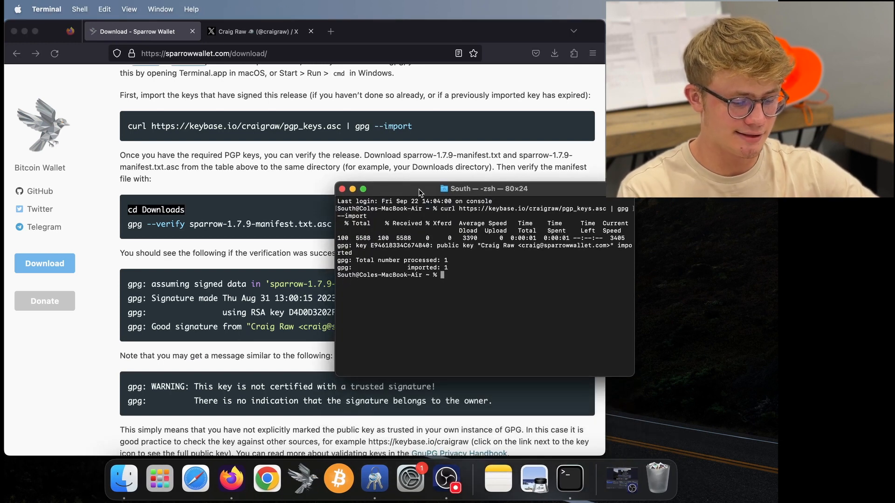
text(cd Downloads)
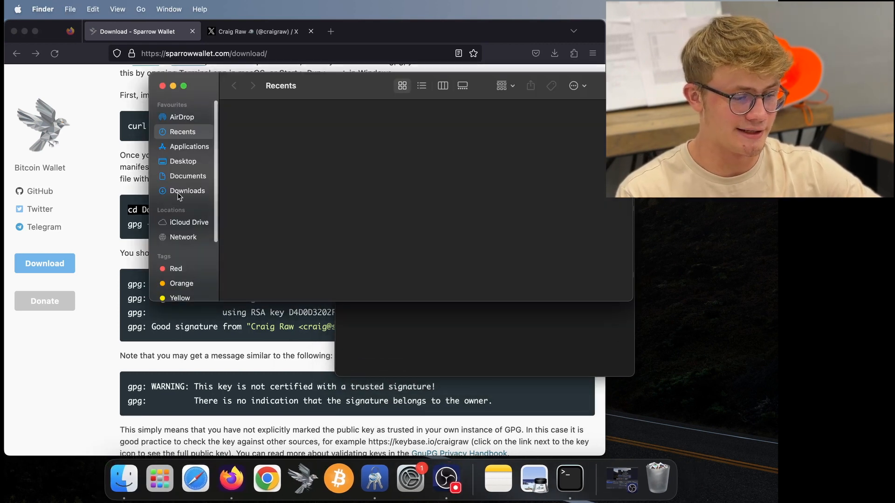
click(187, 190)
text(gpg --verify sparrow-1.7.9-manifest.txt.asc)
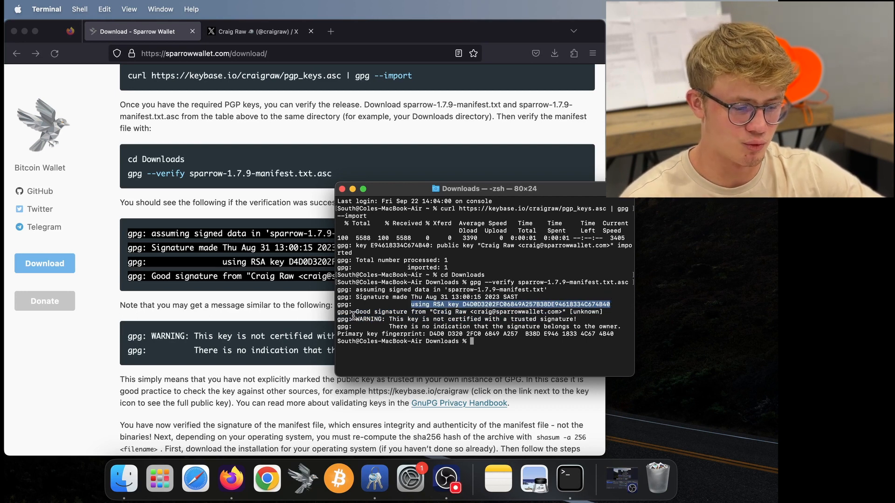
drag(351, 318, 639, 328)
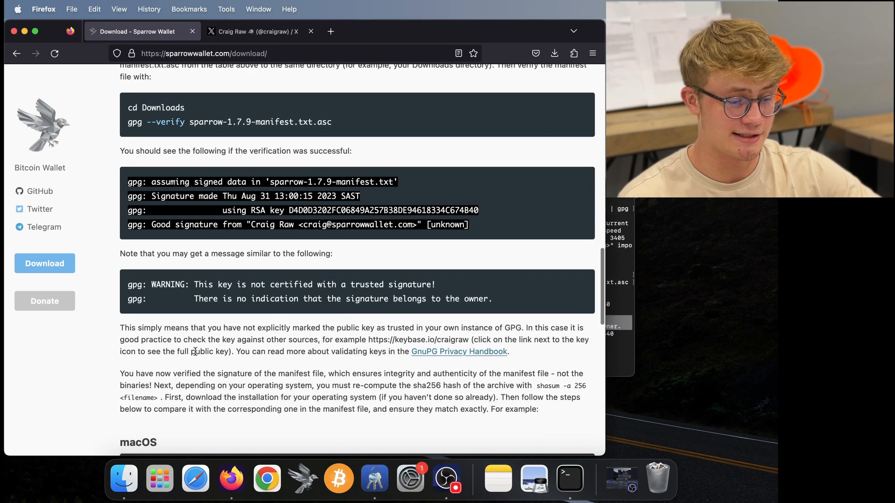
Step: Run 'shasum --check sparrow-1.7.9-manifest.txt --ignore-missing' and mark the 'Sparrow-1.7.9-aarch64.dmg: OK' line
scroll(down, 3)
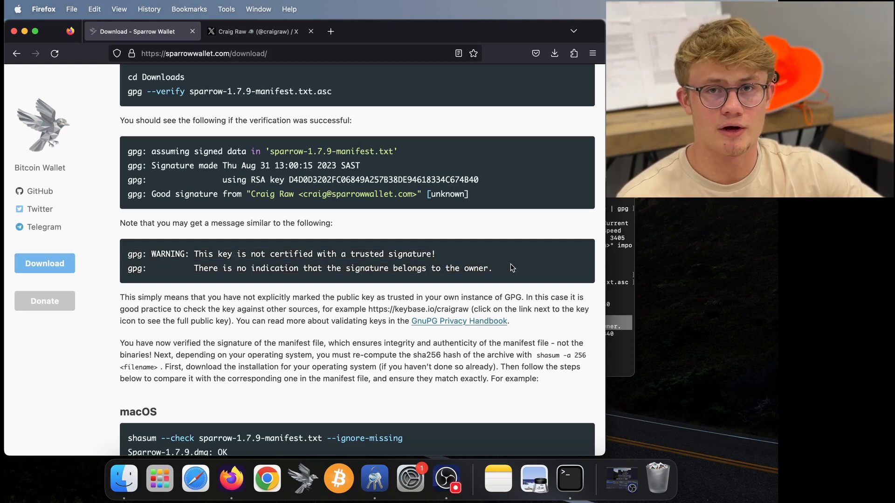
scroll(down, 3)
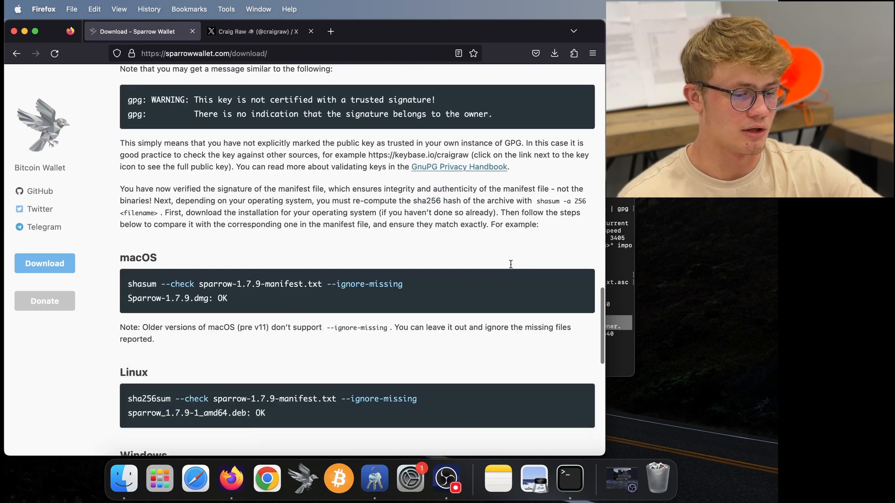
scroll(down, 3)
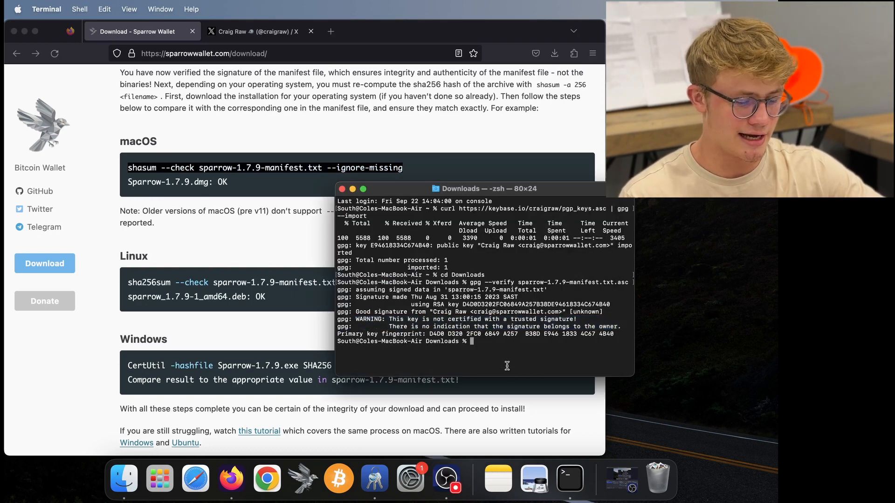
text(shasum --check sparrow-1.7.9-manifest.txt --ignore-missing)
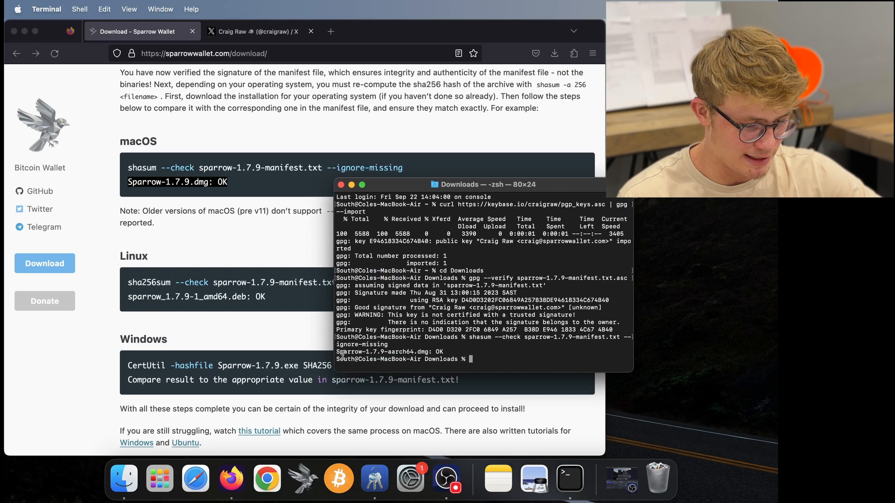
drag(338, 351, 445, 351)
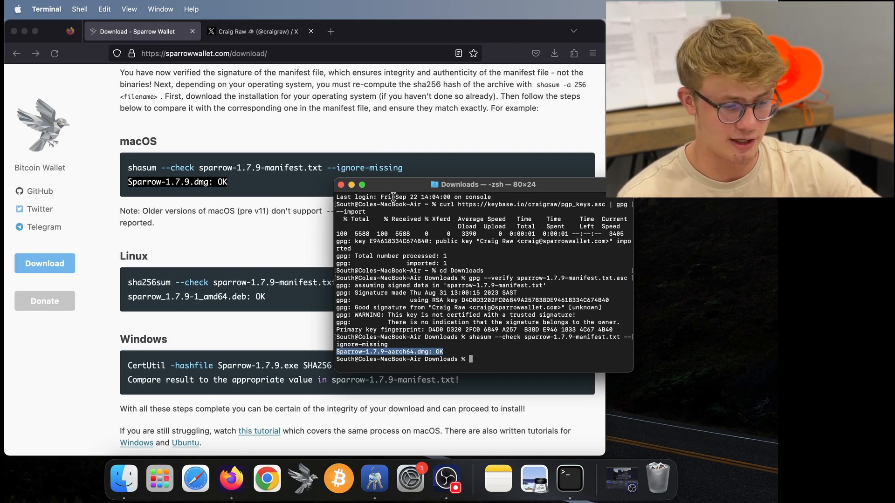
Step: Move the two manifest files in Downloads to the Trash
click(122, 473)
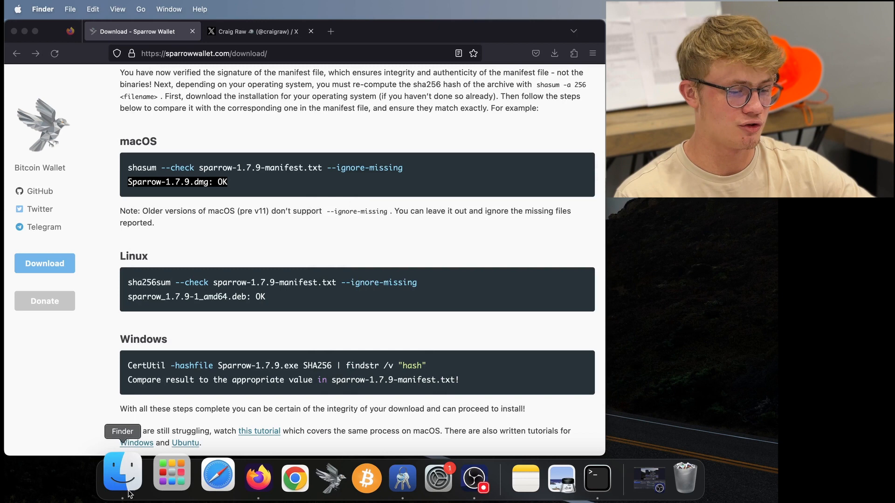
click(122, 474)
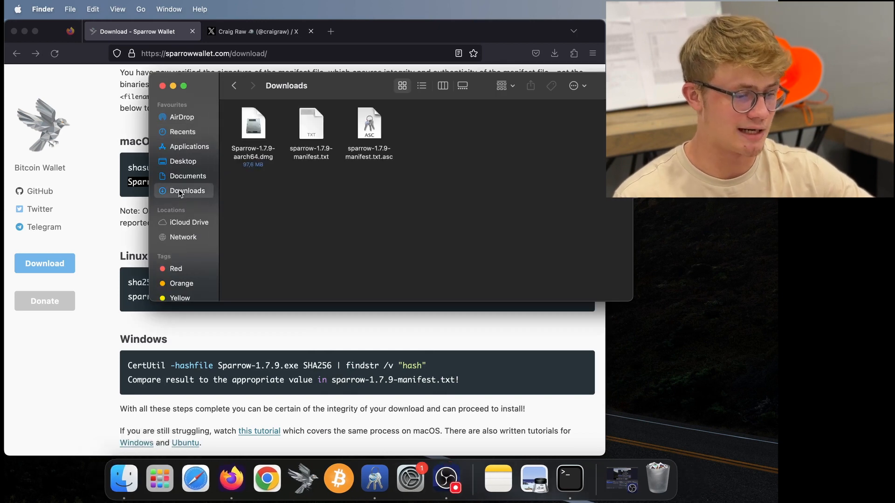
click(311, 123)
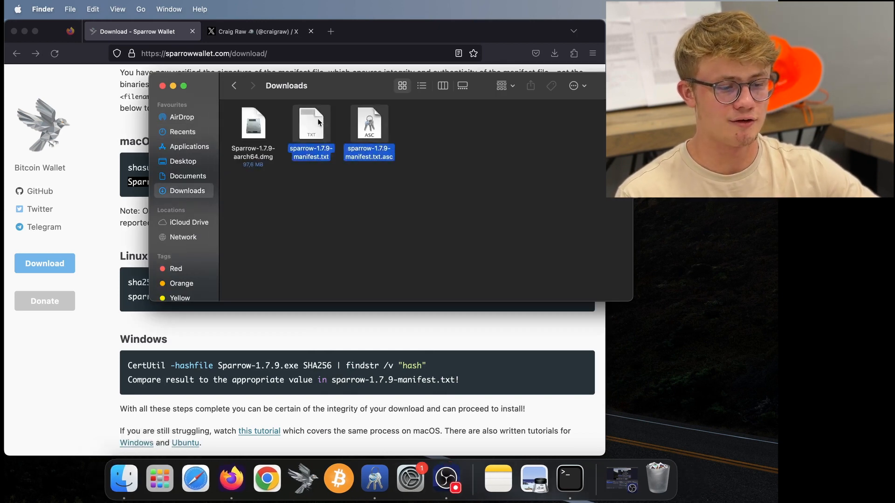
right_click(311, 137)
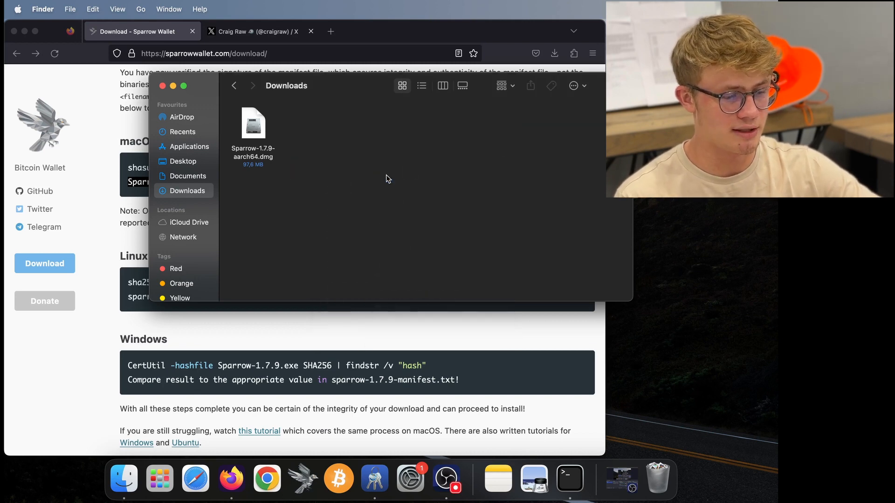
Step: Install Sparrow from the .dmg into Applications, replacing the old copy, and view Applications
click(252, 123)
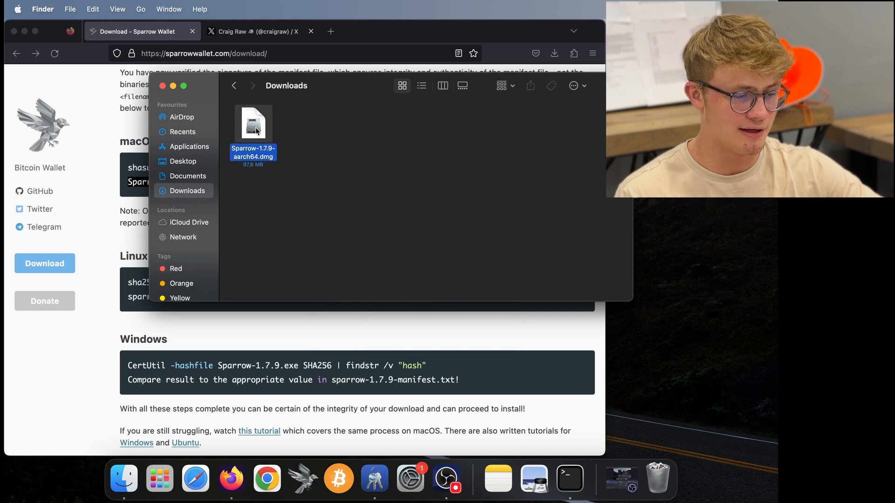
double_click(253, 123)
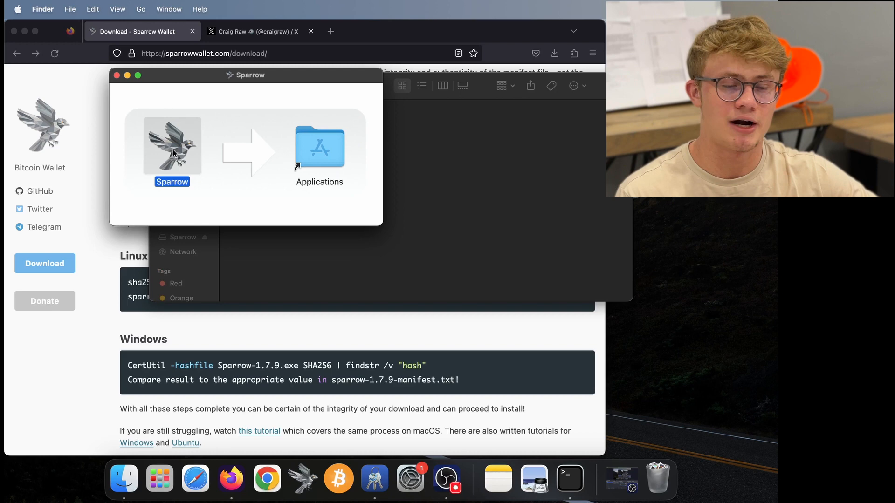
drag(172, 145, 319, 146)
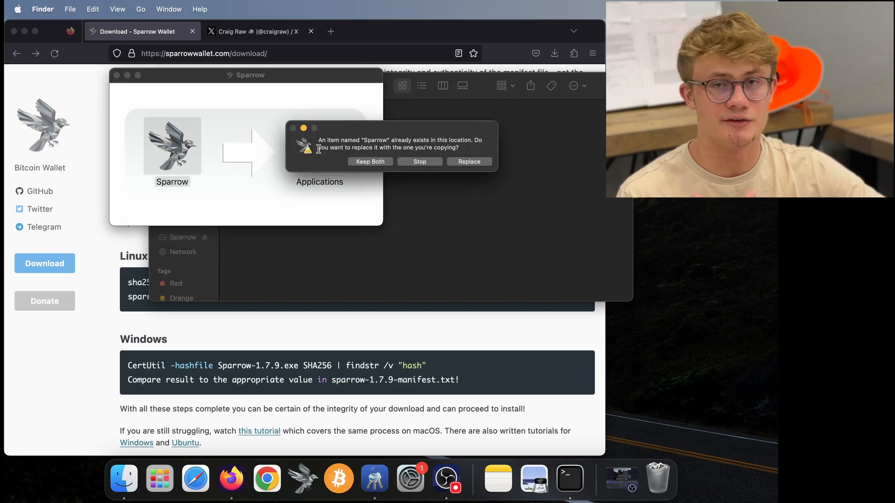
click(469, 162)
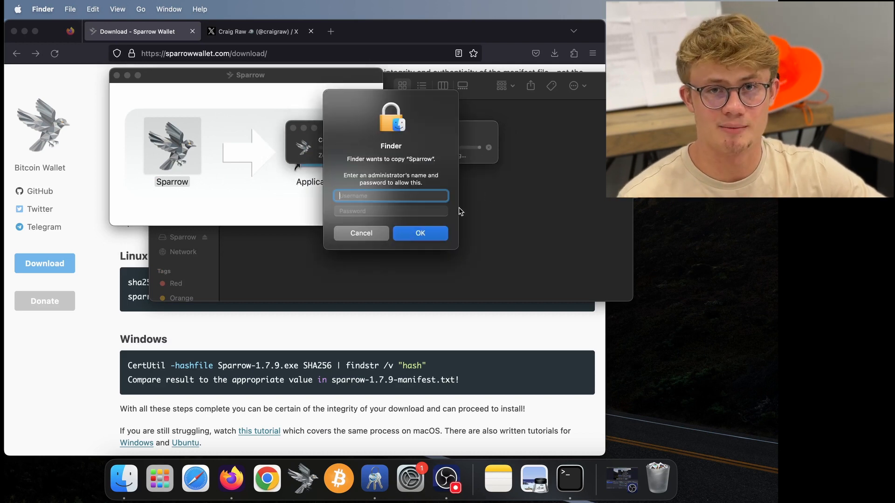
click(361, 233)
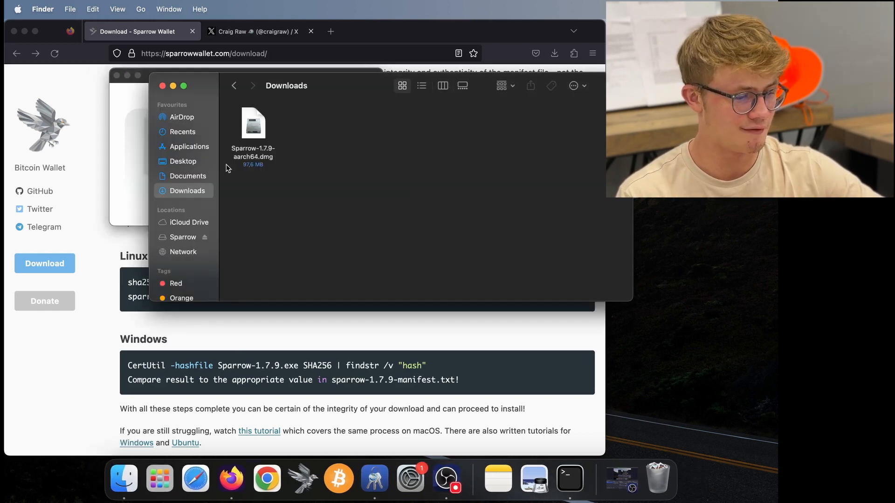
click(191, 146)
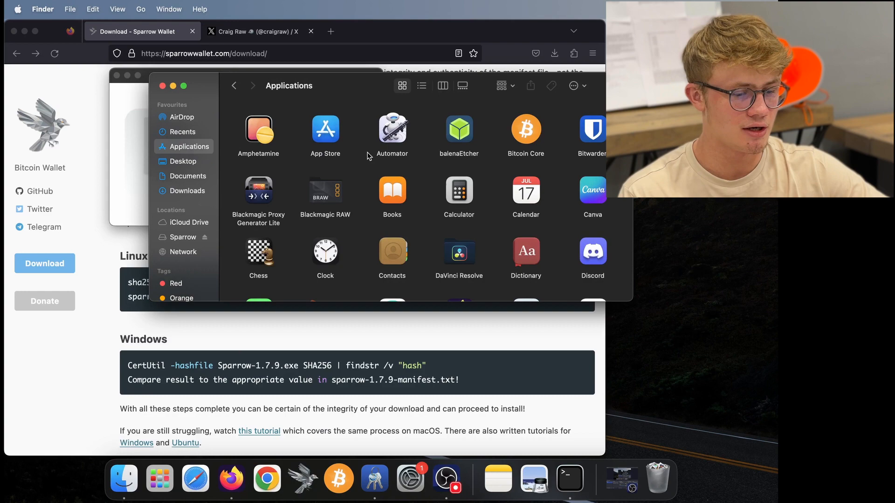
scroll(down, 3)
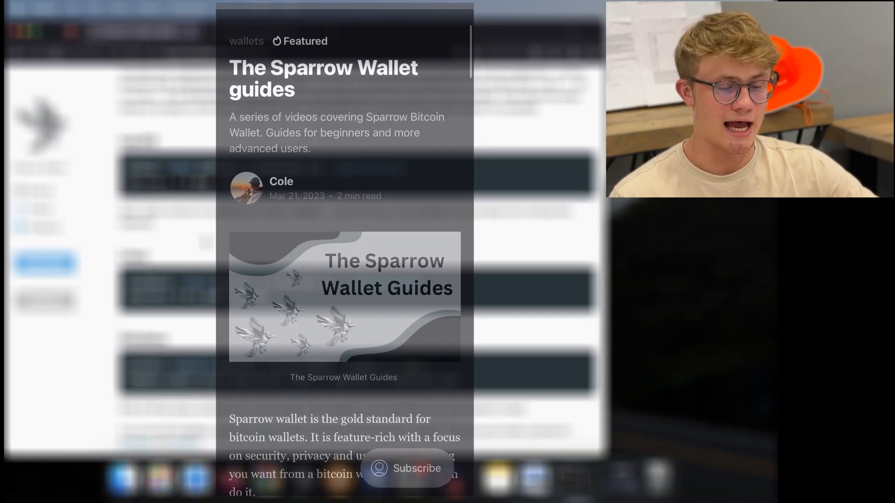
scroll(down, 3)
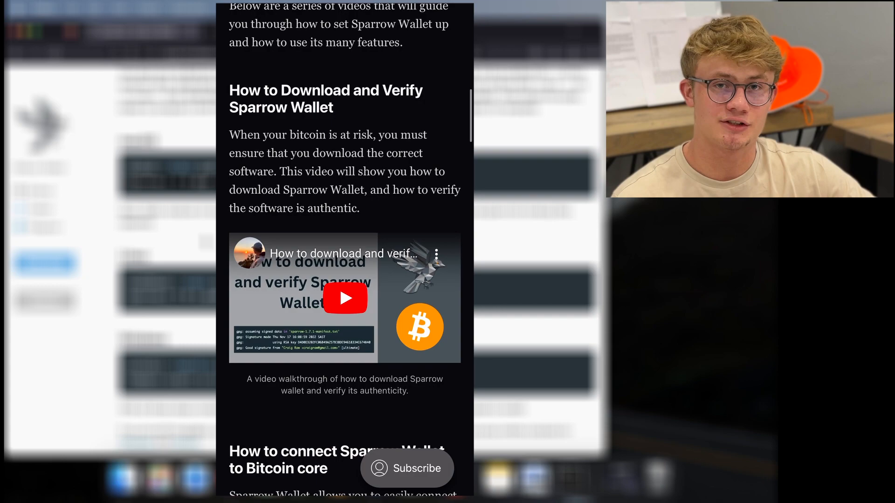
scroll(down, 3)
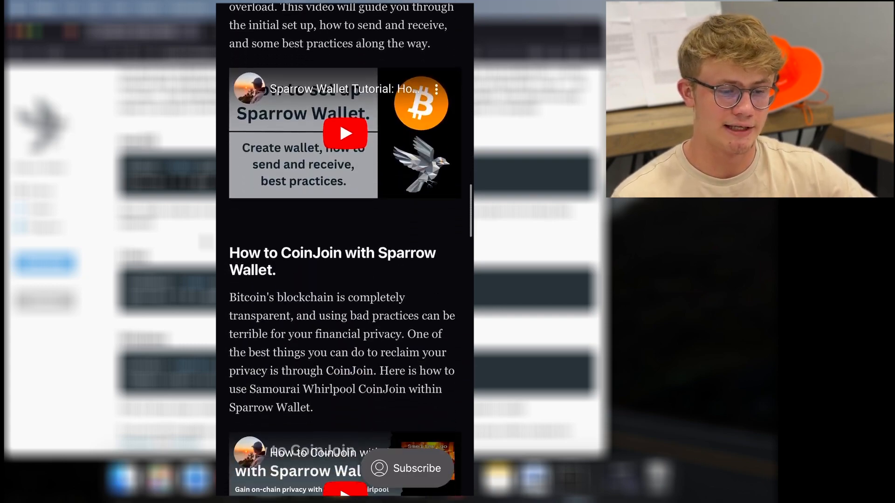
scroll(down, 3)
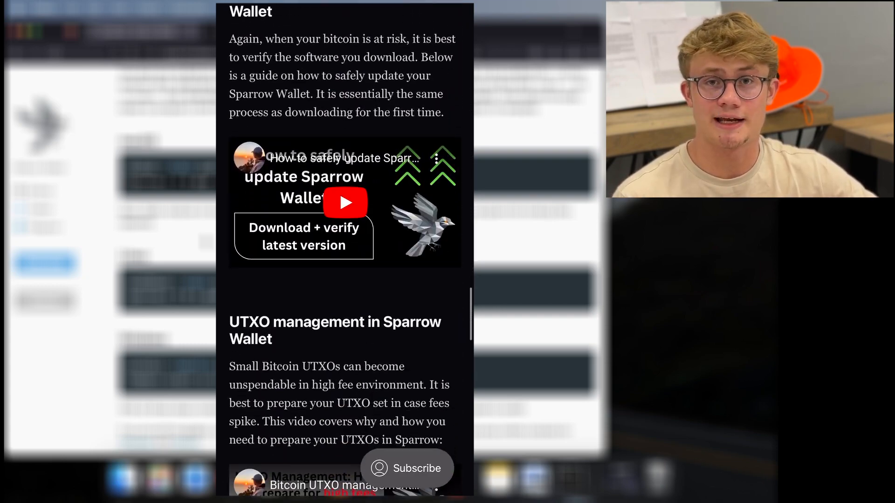